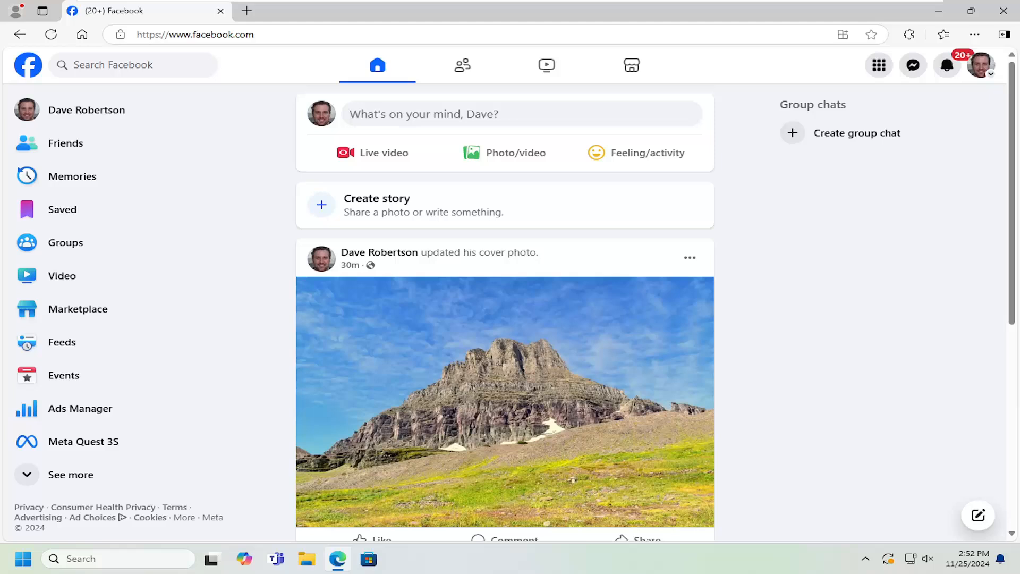
mouse_move(853, 282)
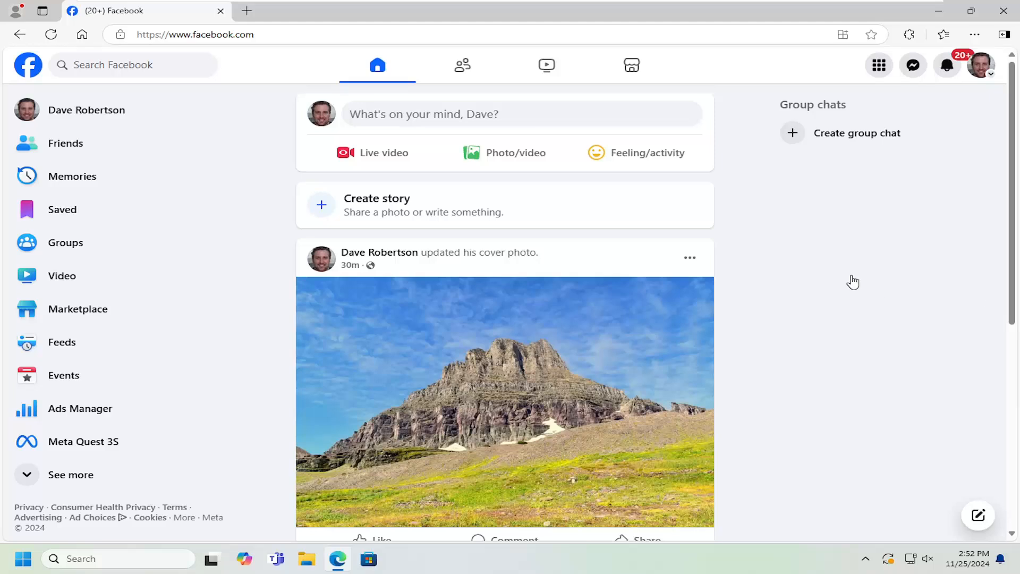
mouse_move(847, 259)
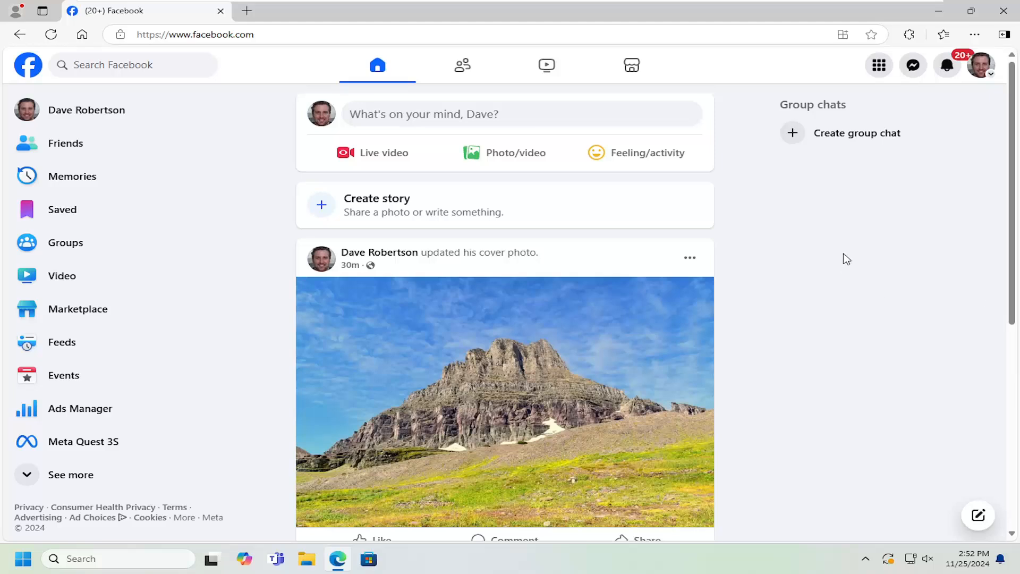
mouse_move(980, 91)
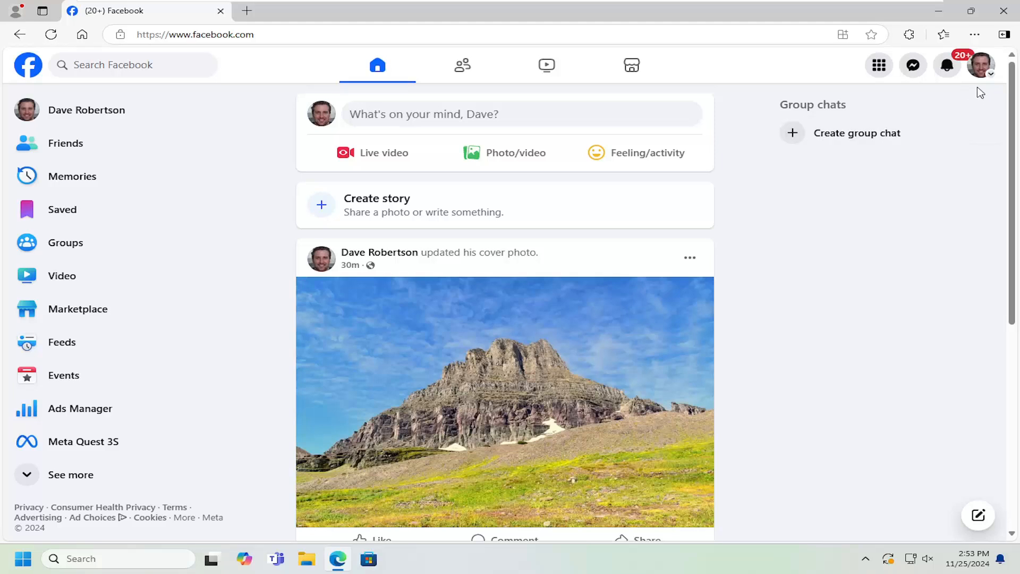
Step: Reach the full Settings & privacy page from the profile account menu
click(982, 64)
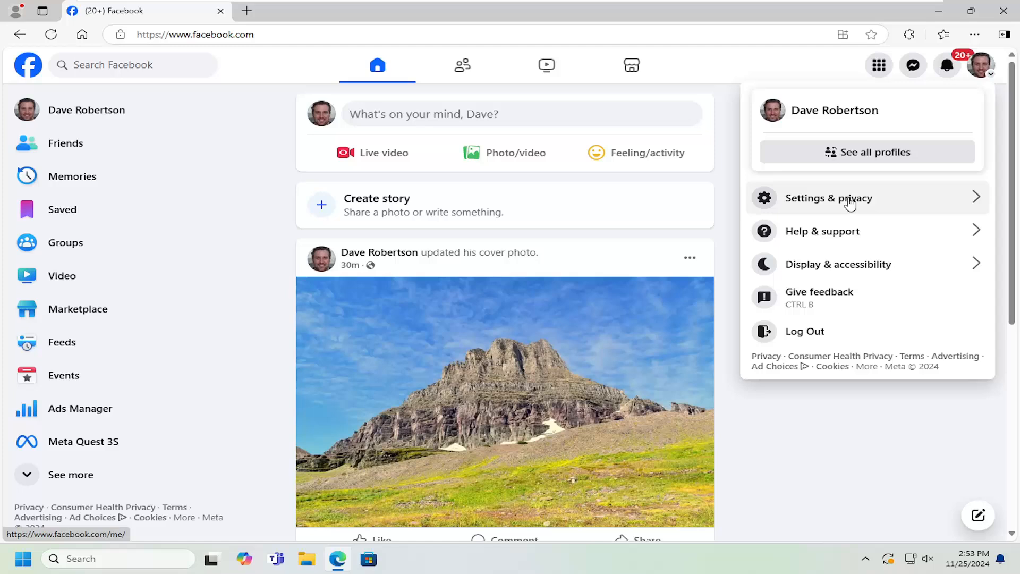
click(829, 198)
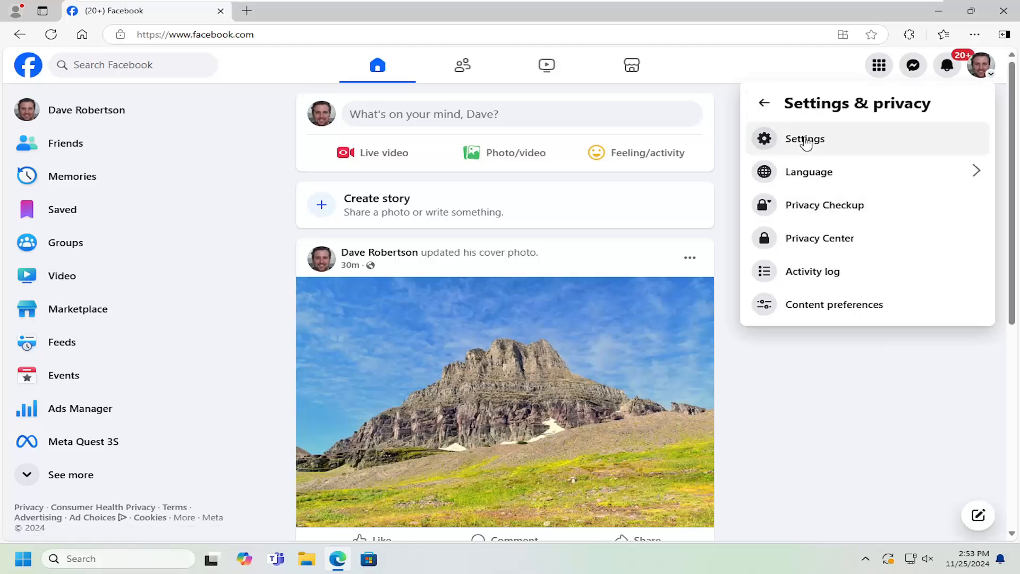
click(805, 138)
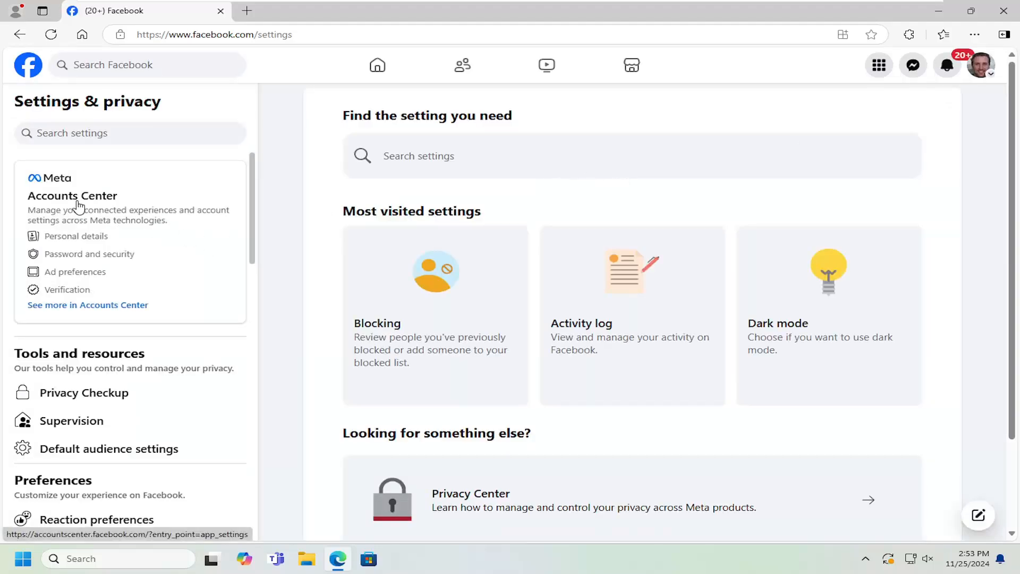
Step: Go into Accounts Center and its Your information and permissions section
click(72, 195)
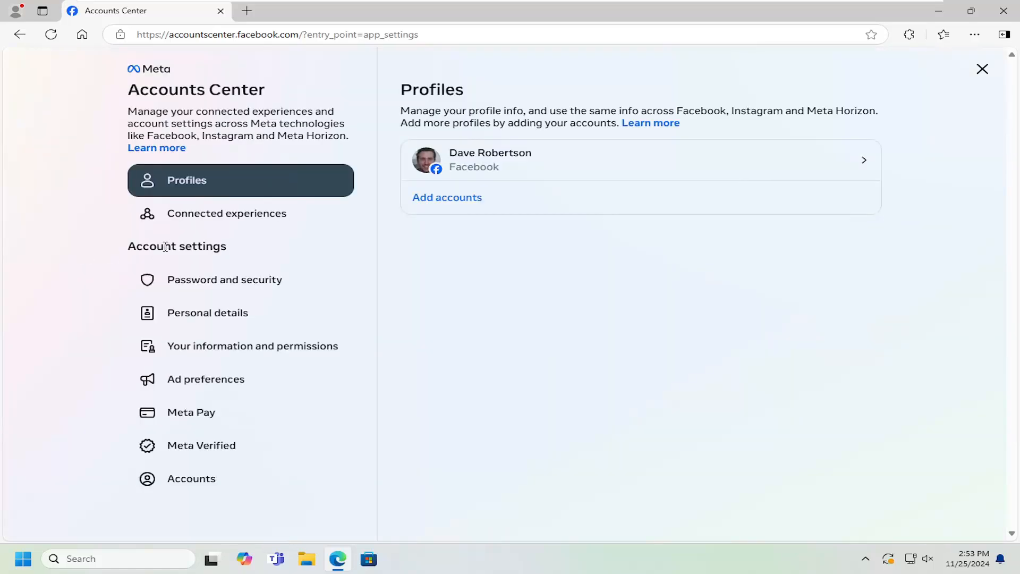
mouse_move(202, 280)
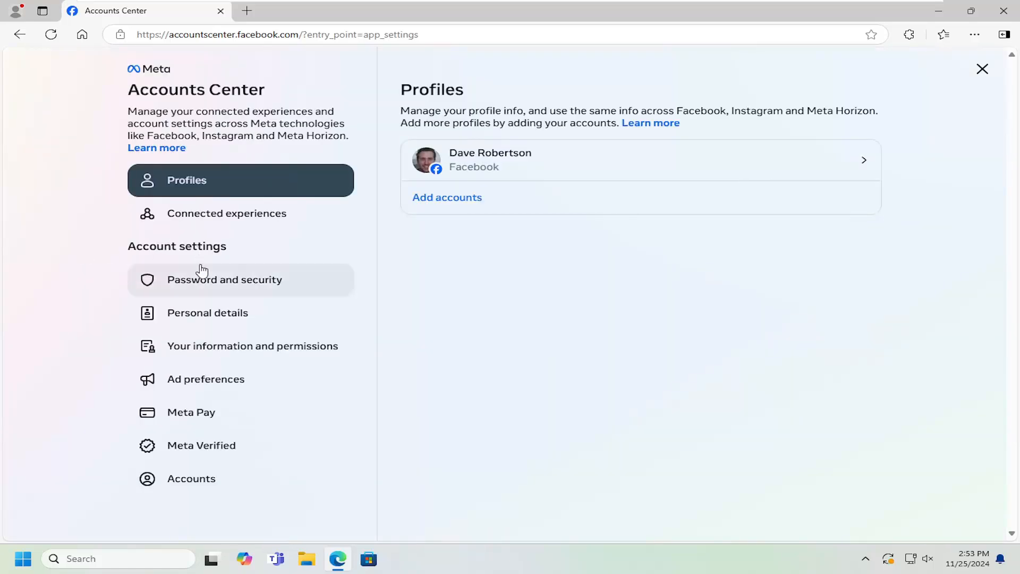
mouse_move(205, 378)
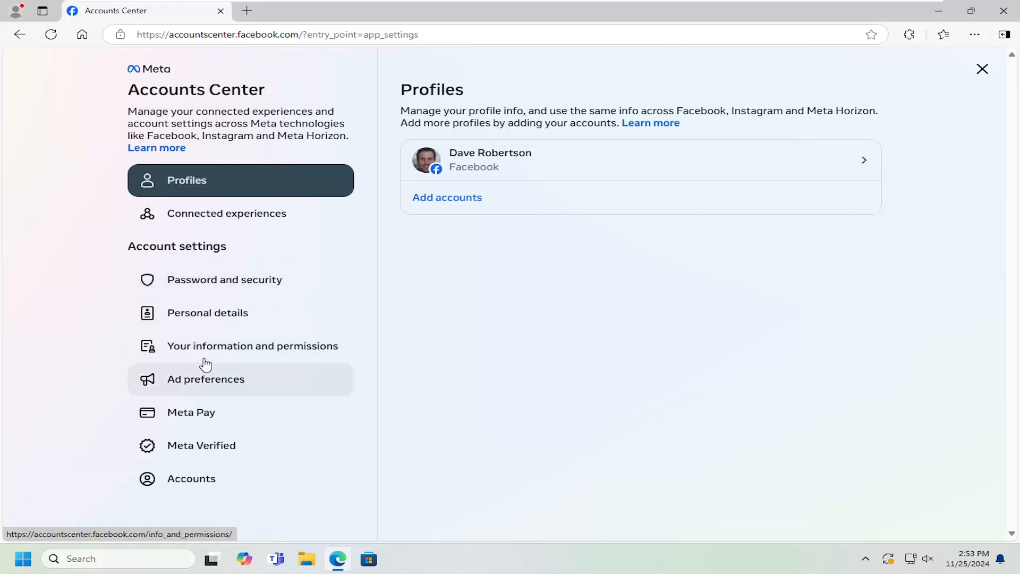
click(253, 345)
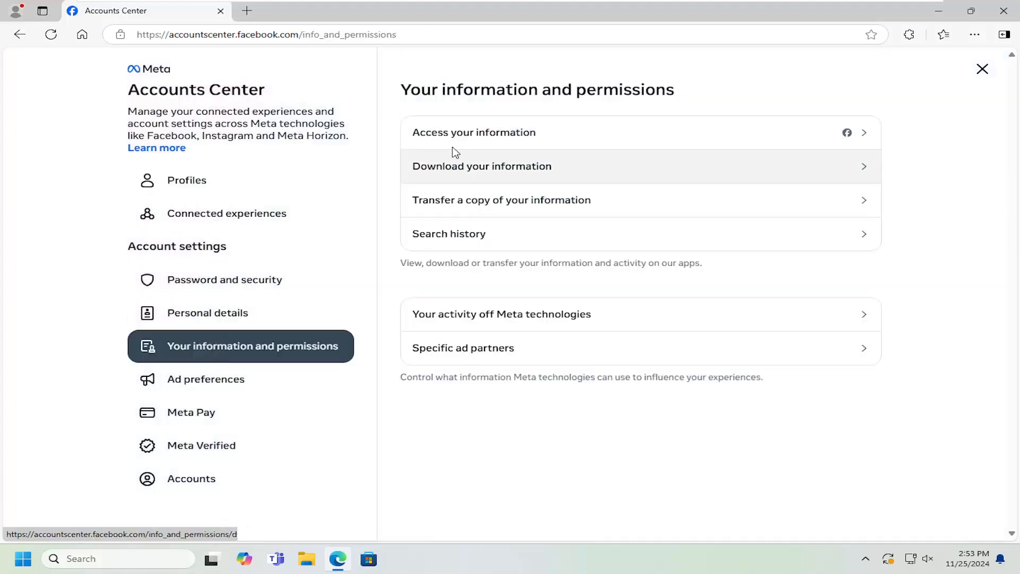
mouse_move(548, 79)
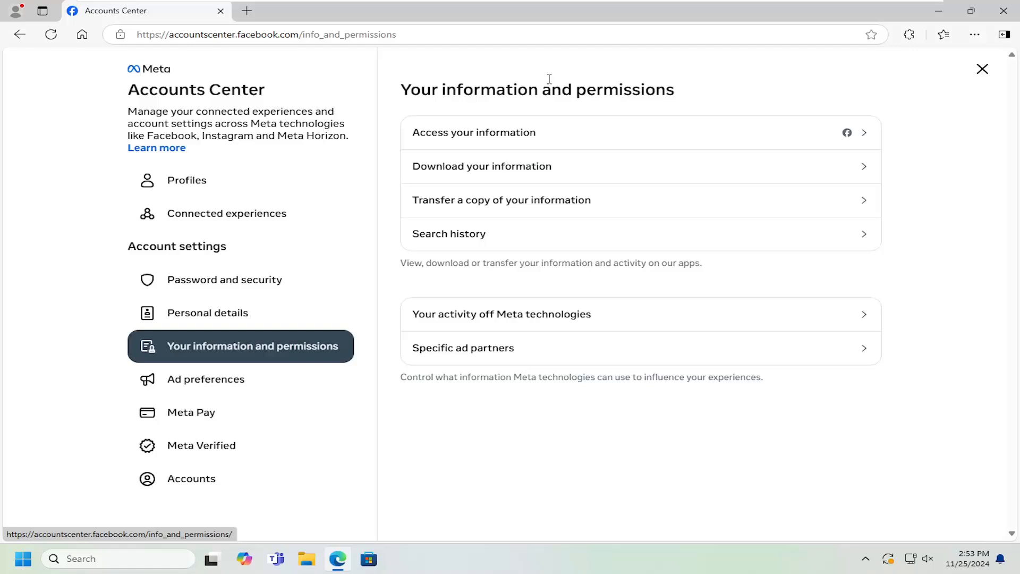
mouse_move(430, 257)
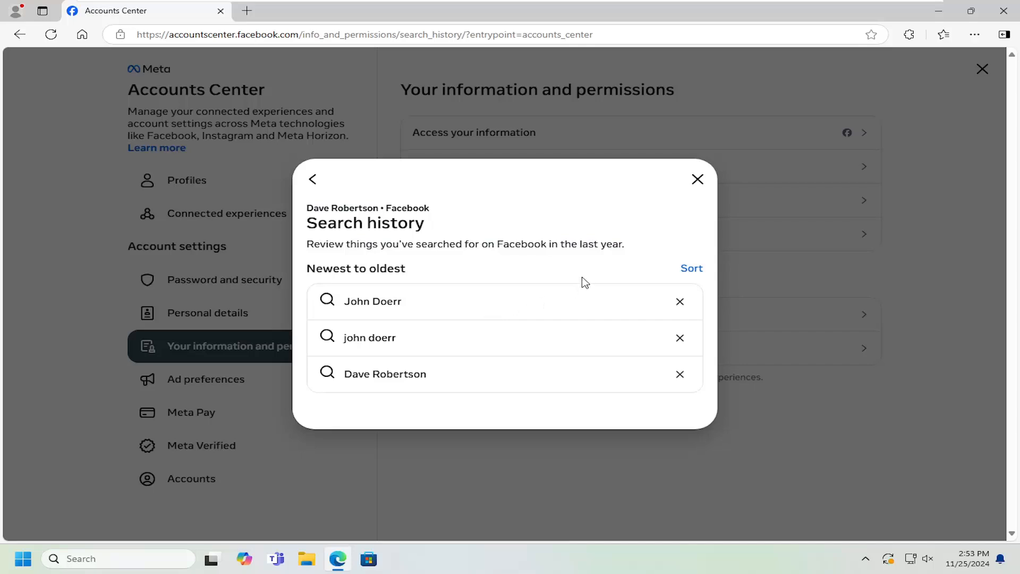
mouse_move(405, 172)
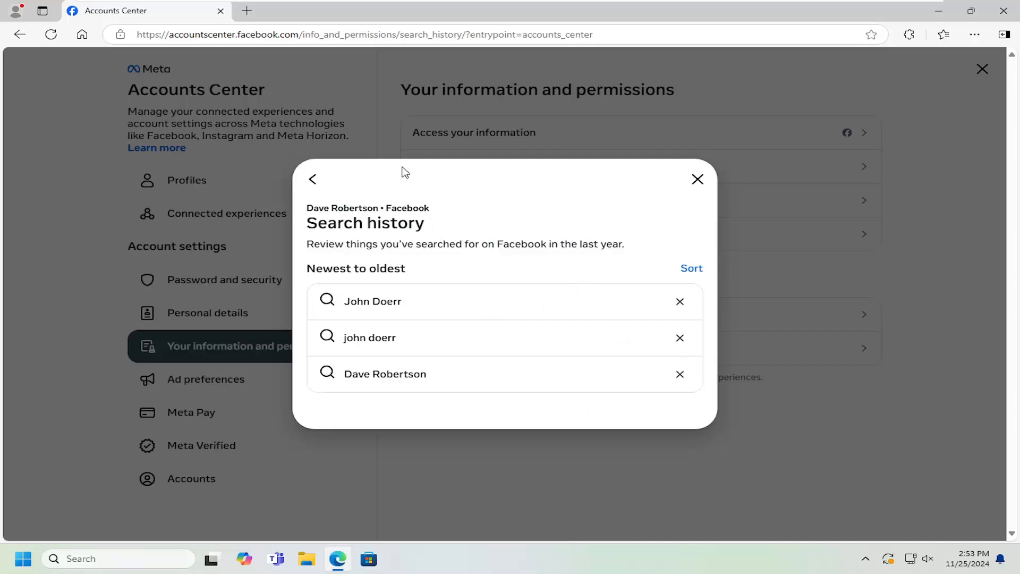
Step: View the Keep searches for auto-clear options, leave Default, and return to Search history
click(312, 178)
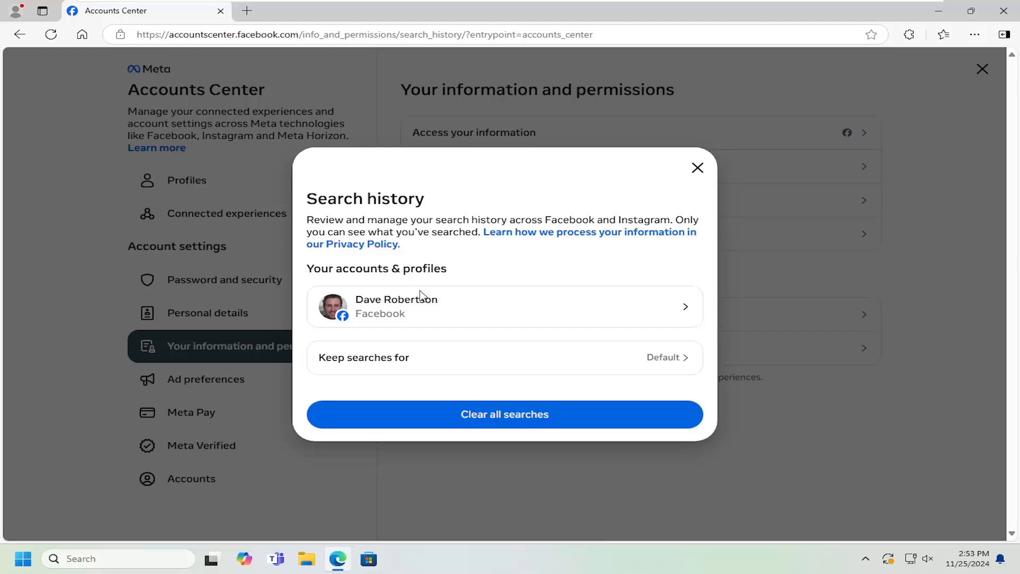
mouse_move(395, 363)
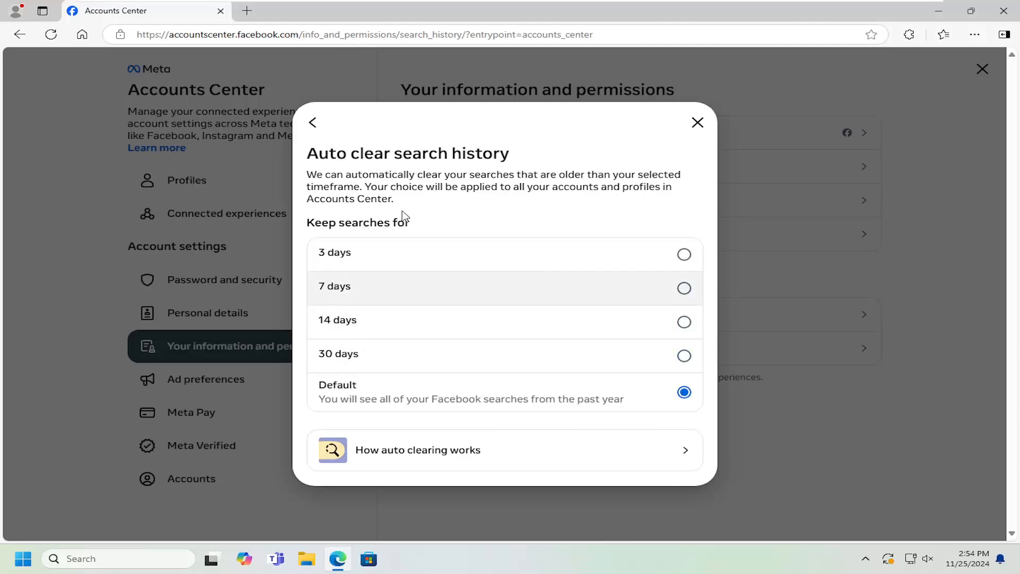
click(312, 122)
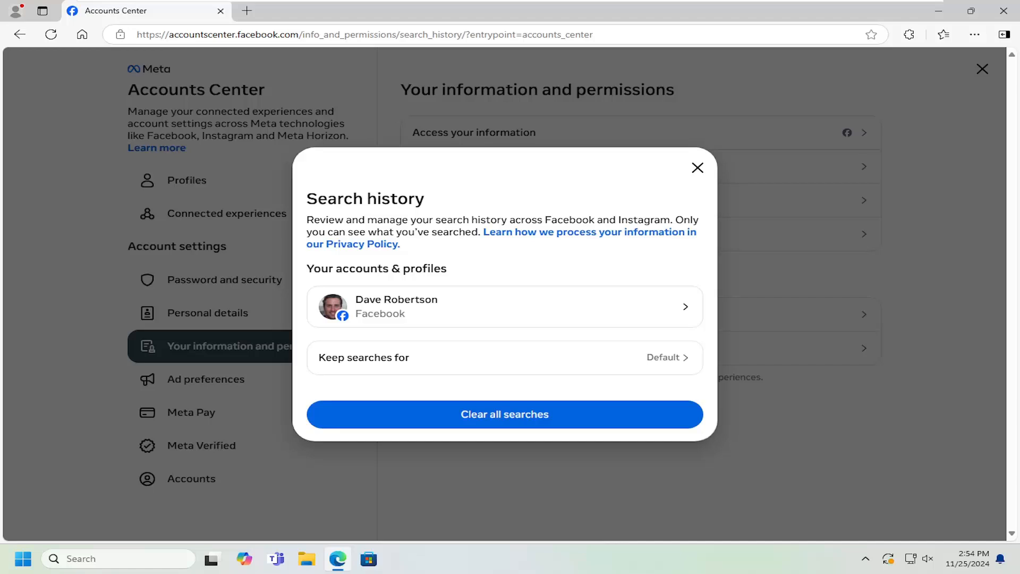
mouse_move(659, 189)
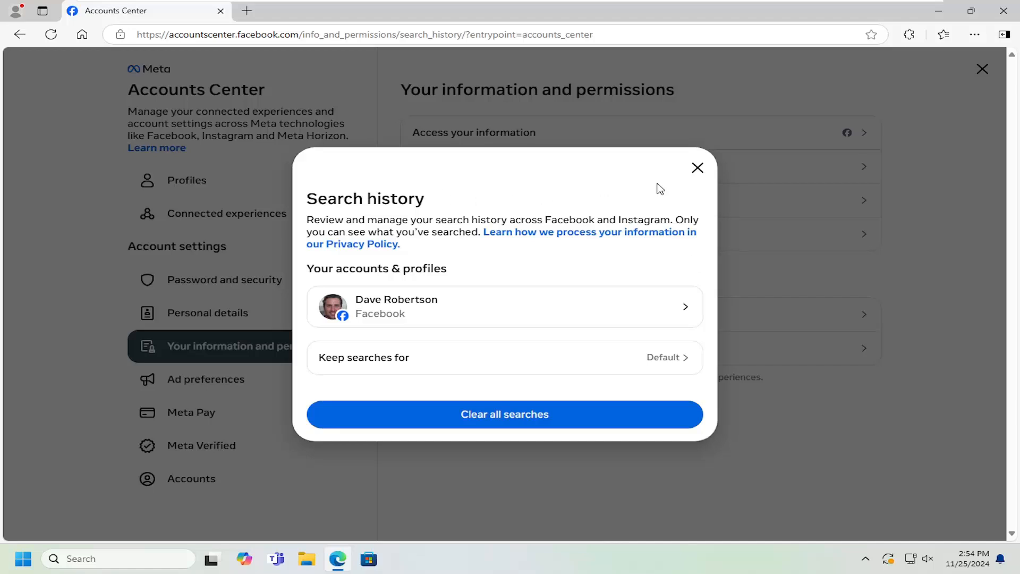